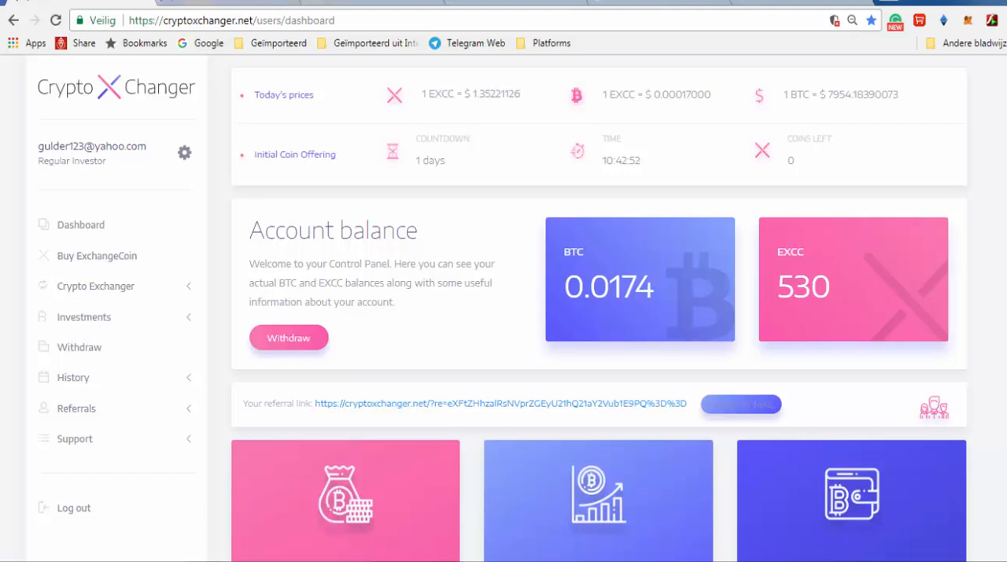
mouse_move(830, 204)
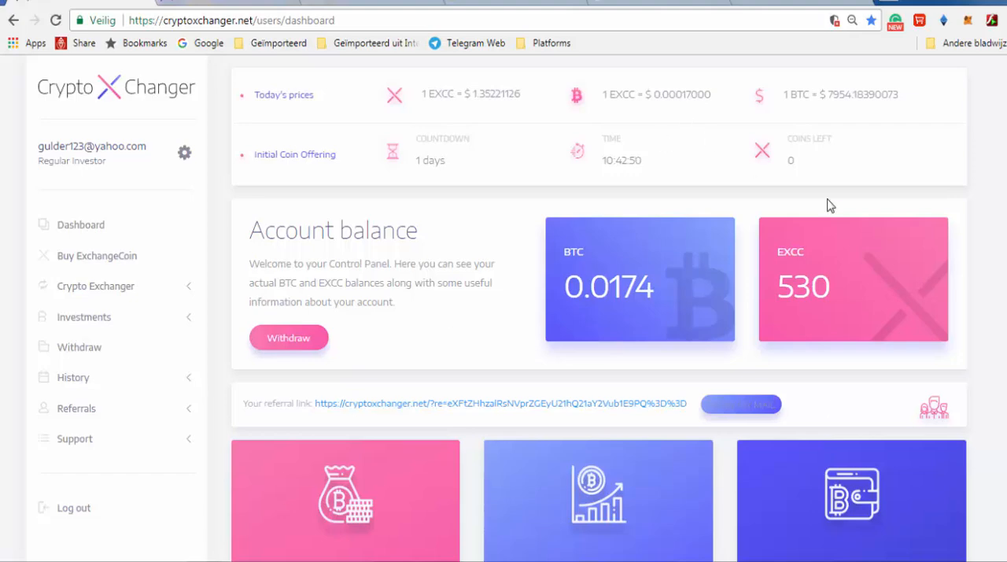
- Scroll down to the Income rates chart and the BTC purchases, profit and withdrawals totals
scroll("down", 3)
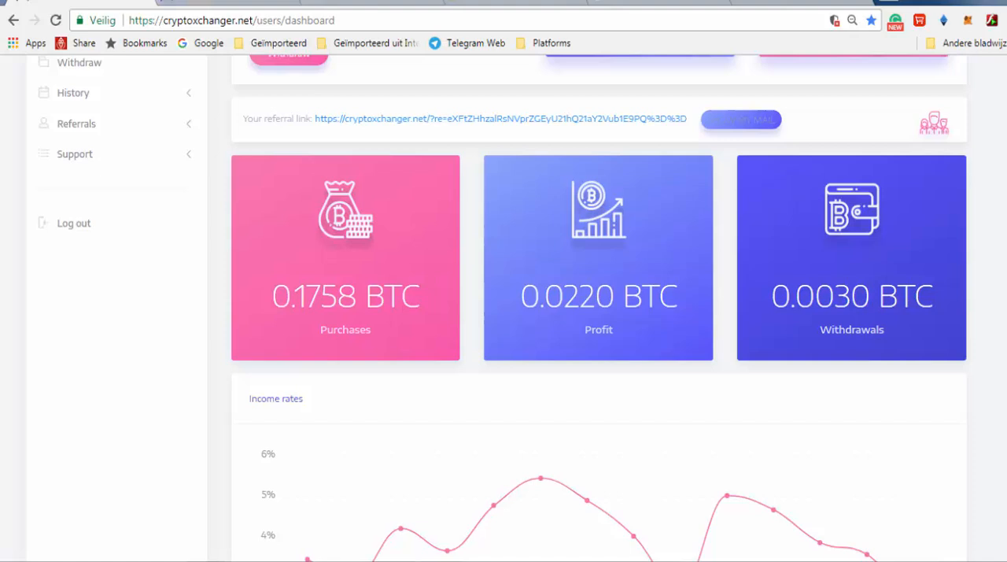
scroll("down", 3)
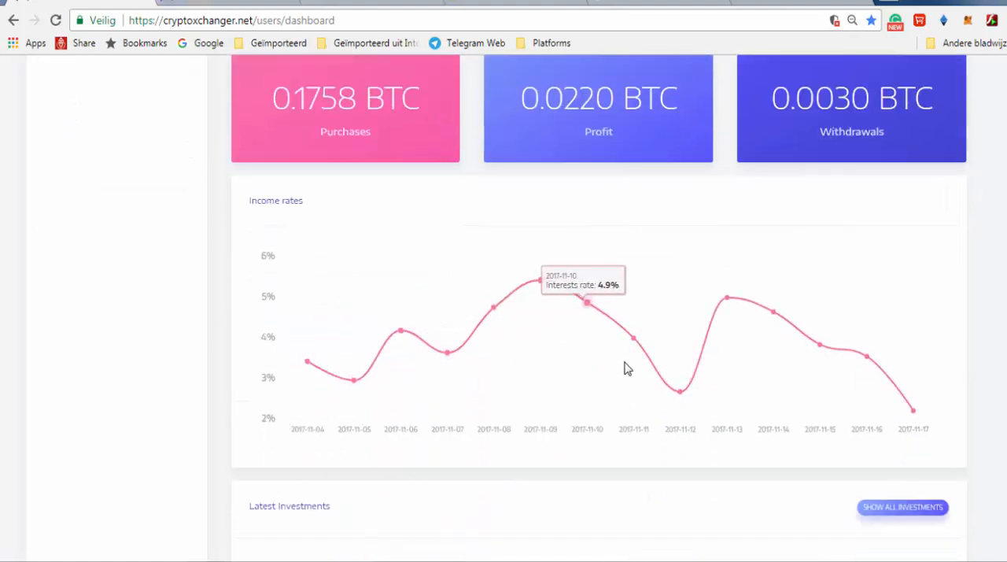
mouse_move(723, 318)
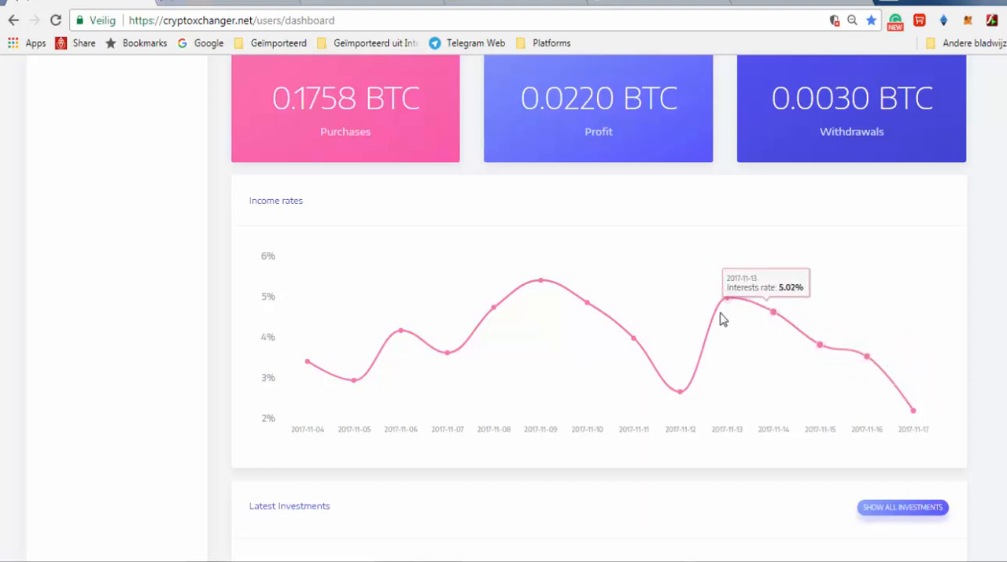
mouse_move(680, 393)
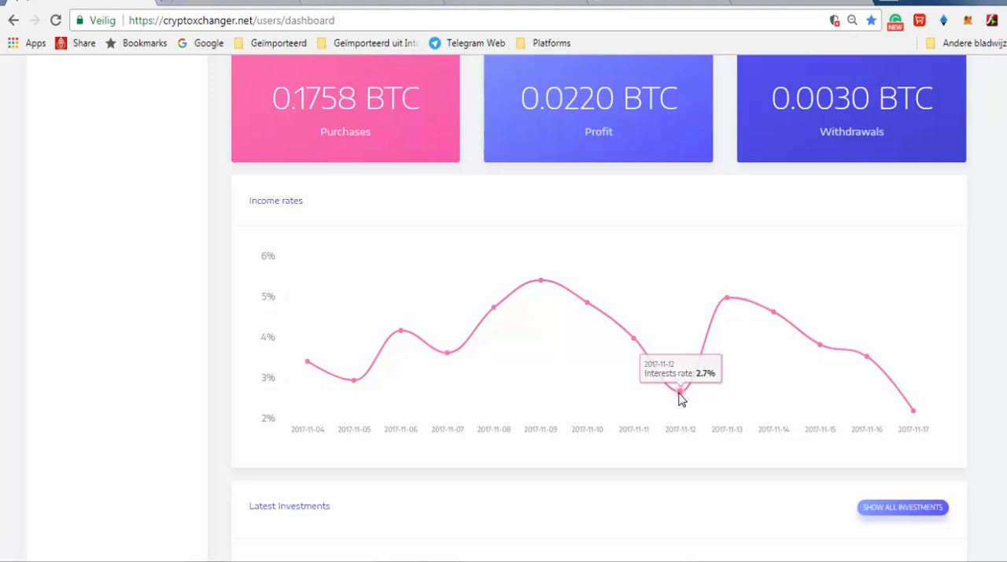
mouse_move(727, 297)
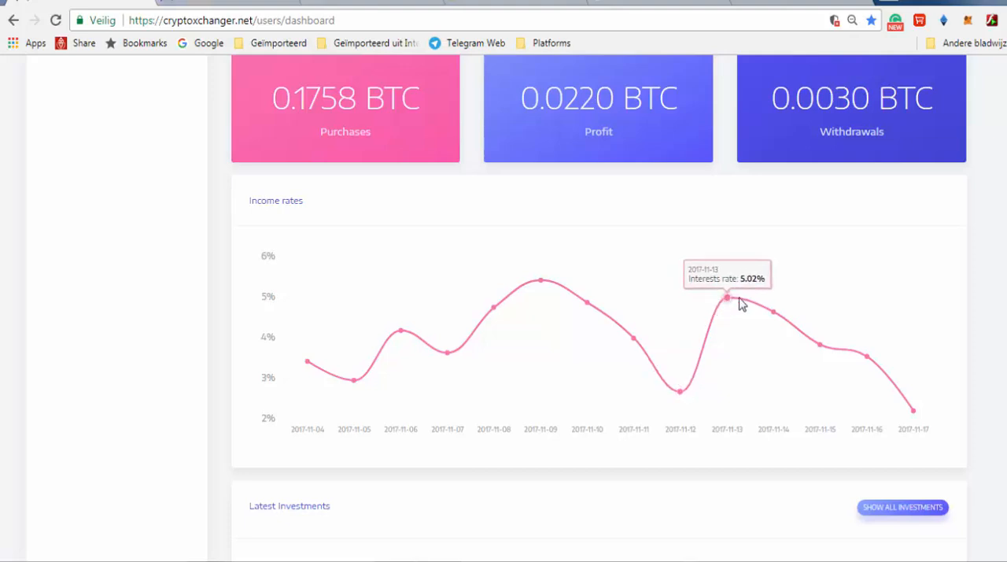
mouse_move(915, 409)
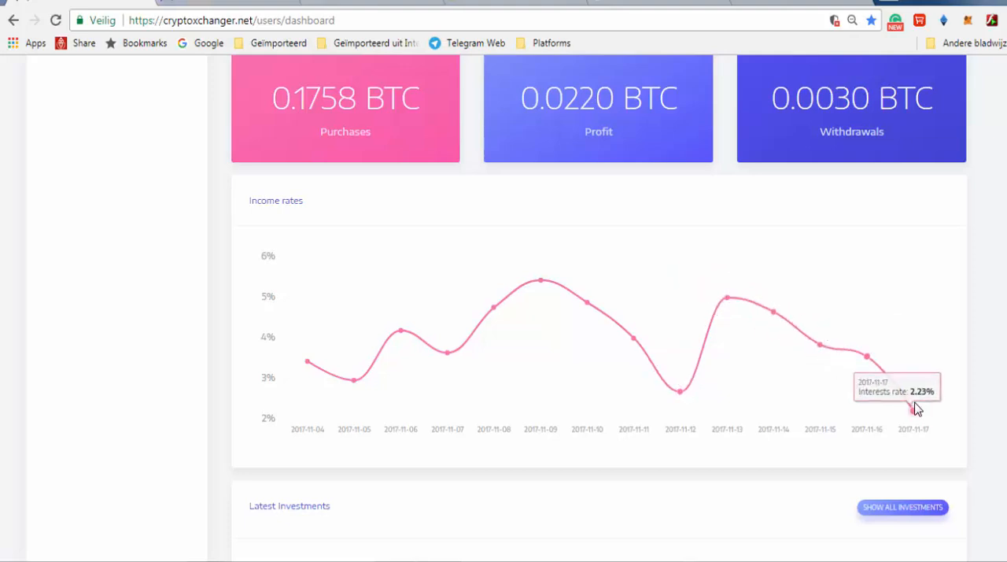
mouse_move(866, 425)
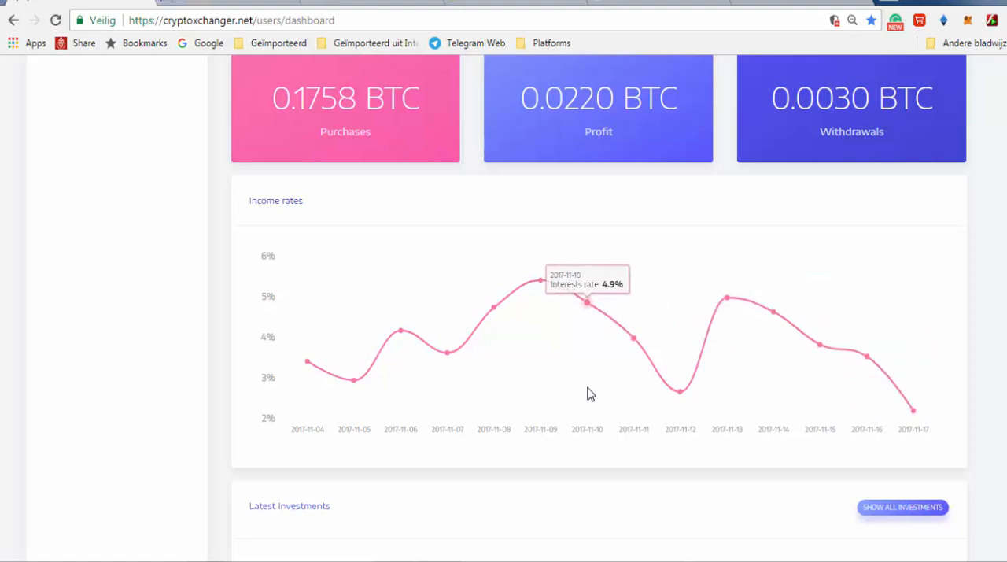
- Scroll back up to today's EXCC/BTC prices and the one-day ICO countdown
scroll("up", 3)
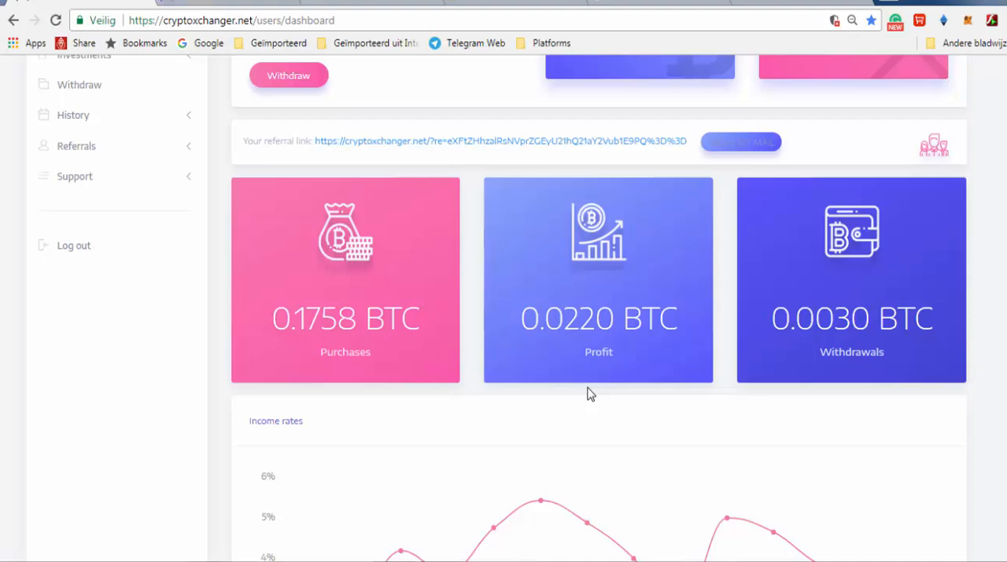
scroll("up", 3)
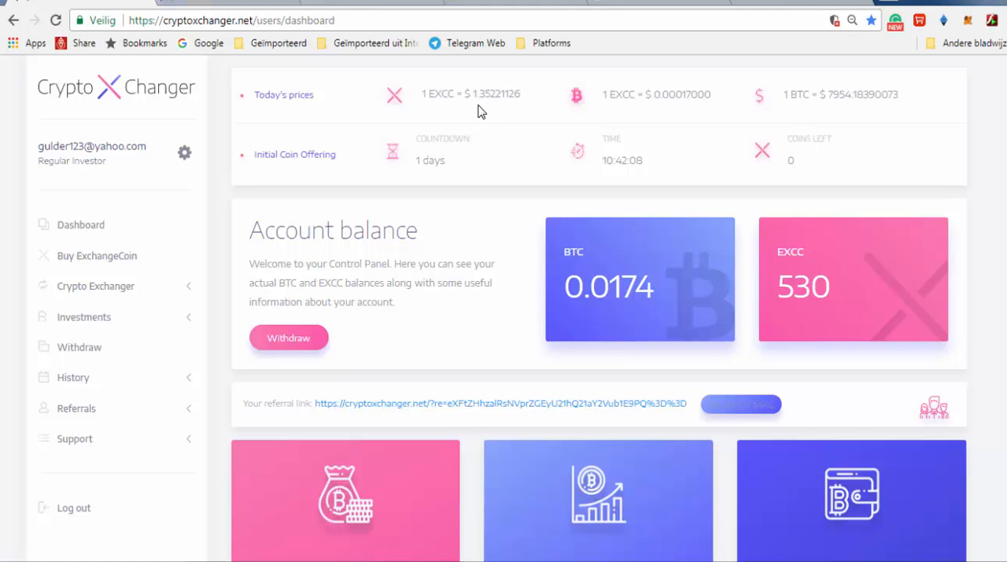
mouse_move(464, 113)
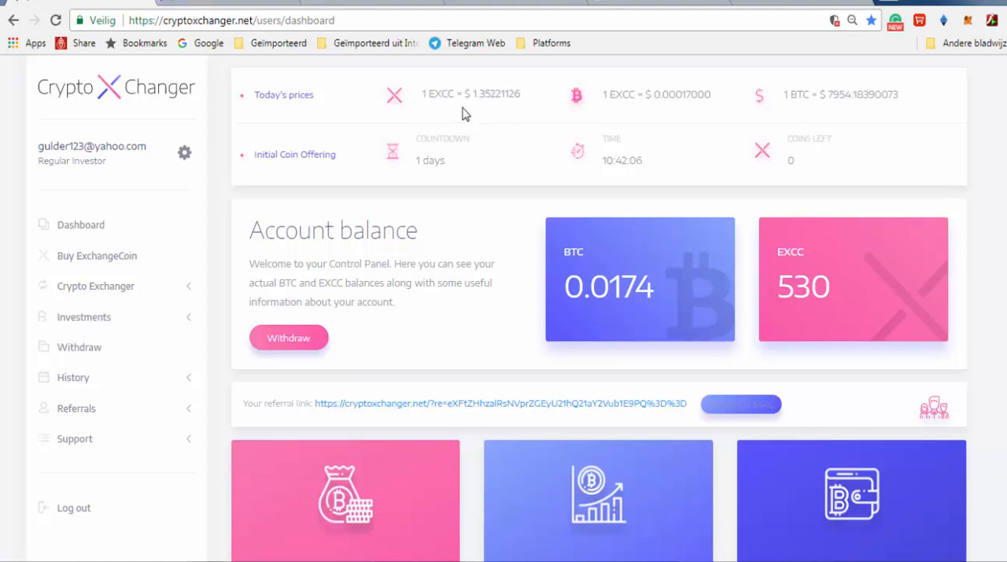
mouse_move(806, 114)
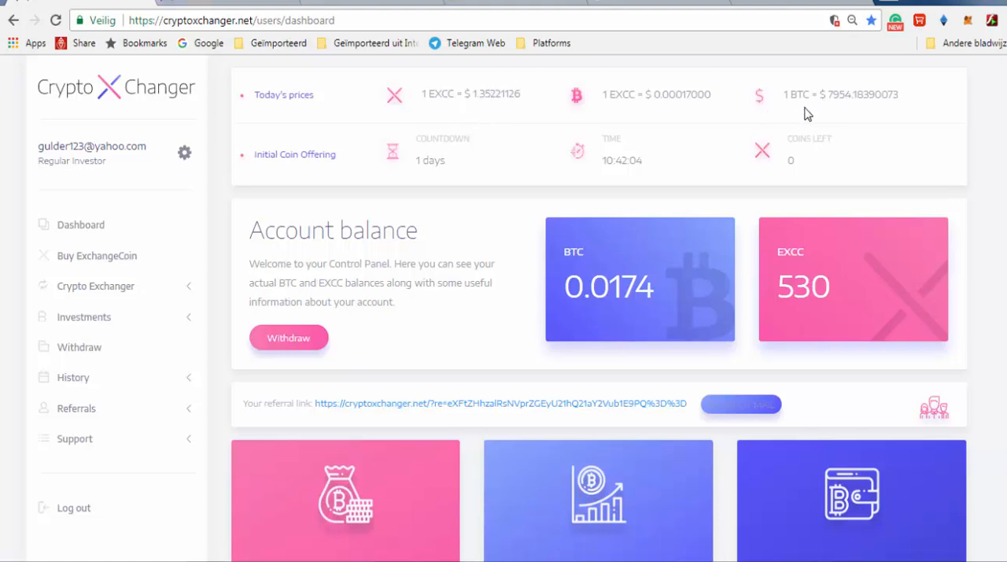
mouse_move(860, 133)
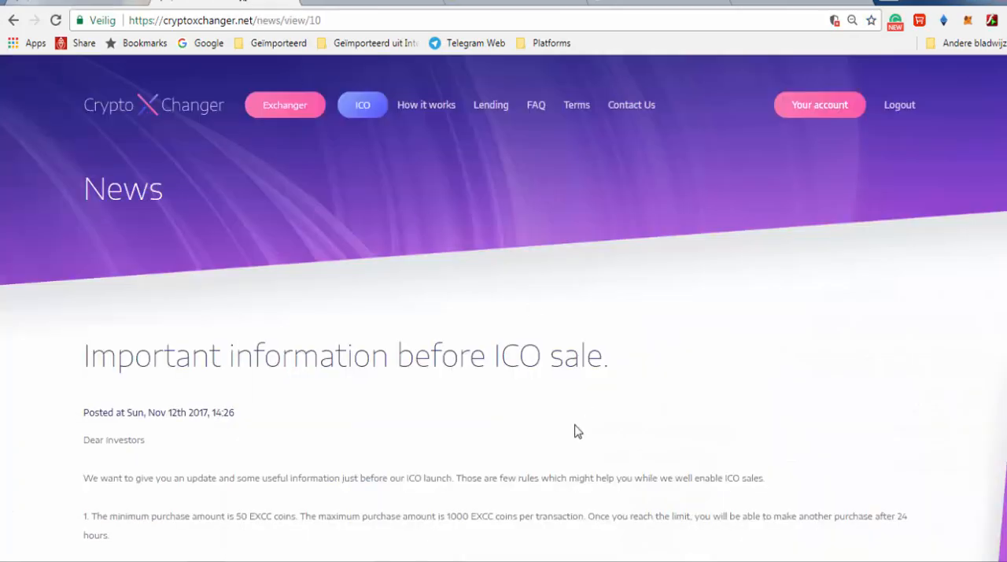
- Read through the 'Important information before ICO sale' post and return to Your account dashboard
scroll("down", 3)
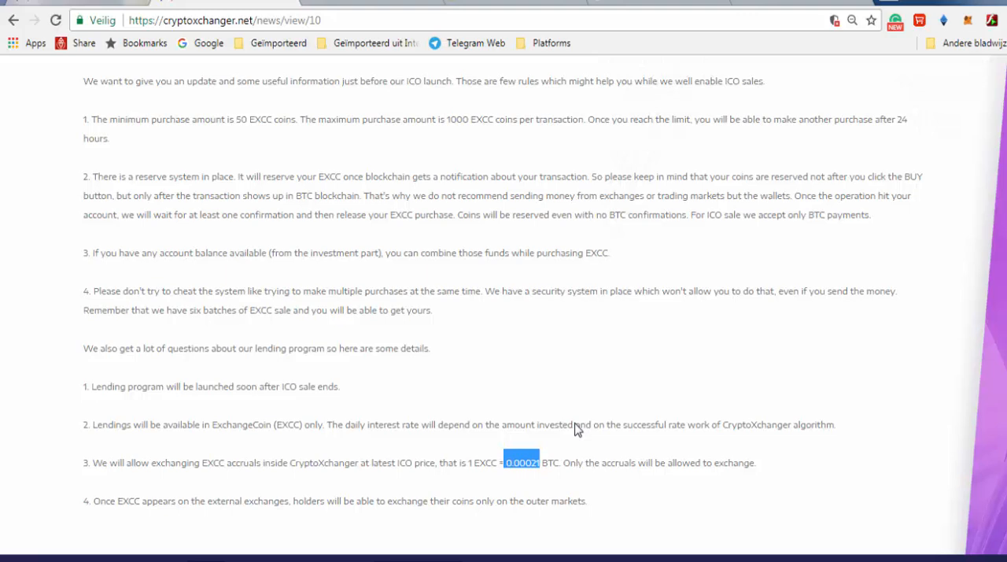
mouse_move(768, 517)
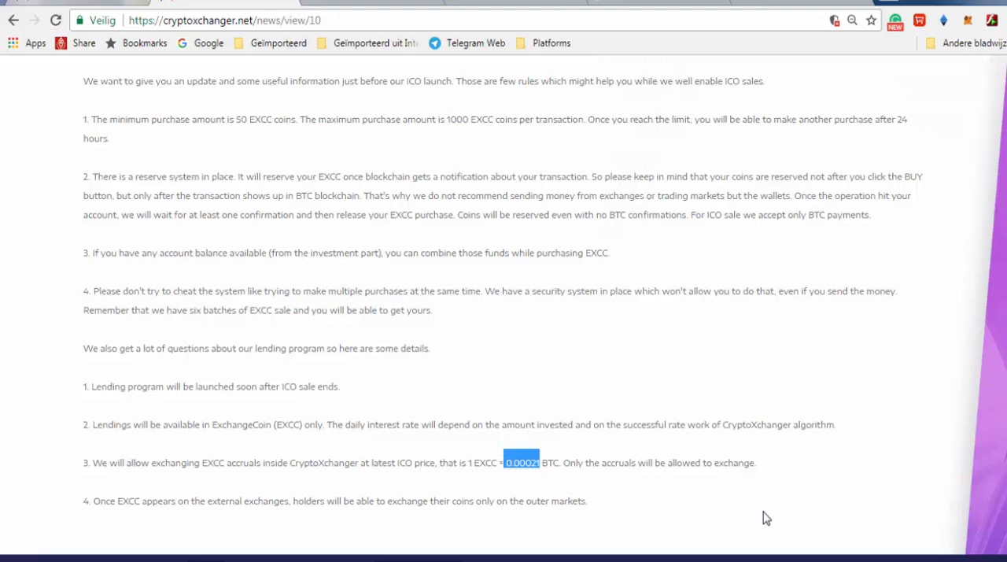
mouse_move(768, 518)
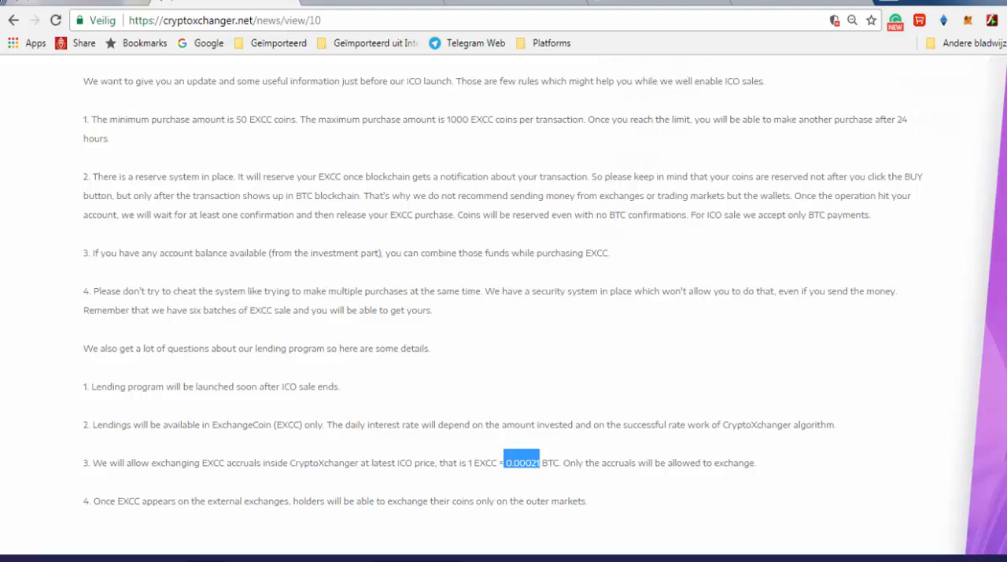
scroll("up", 3)
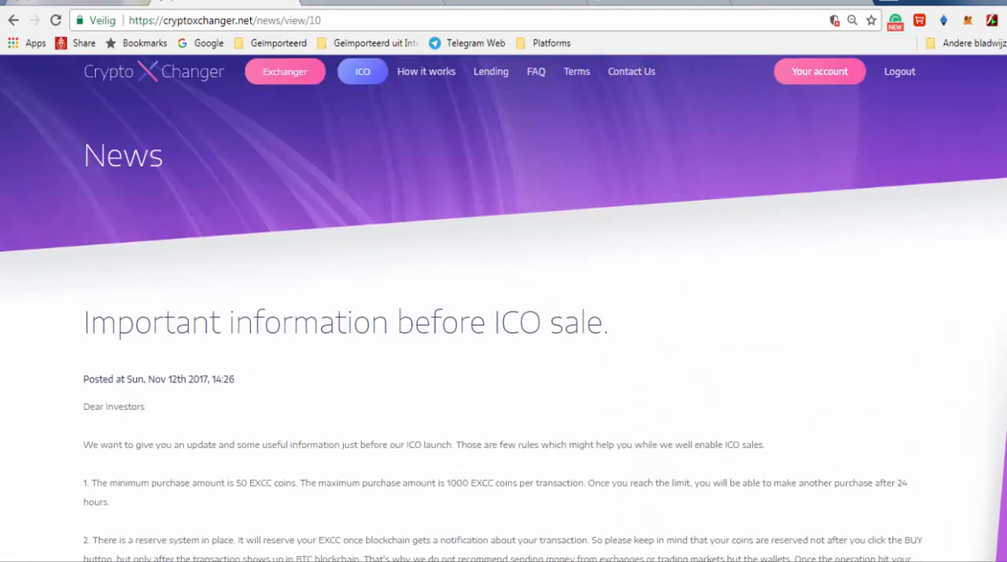
scroll("up", 3)
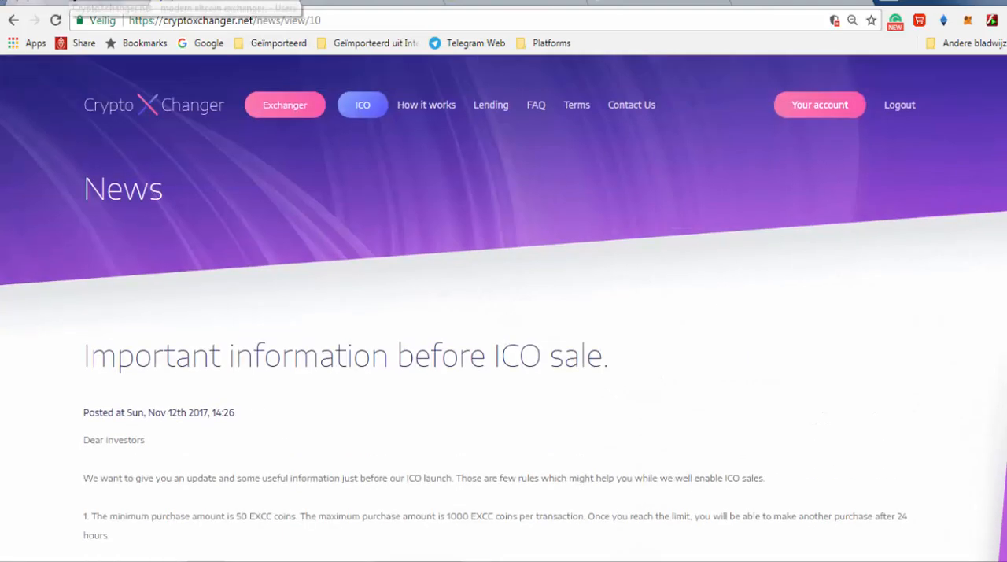
left_click(818, 104)
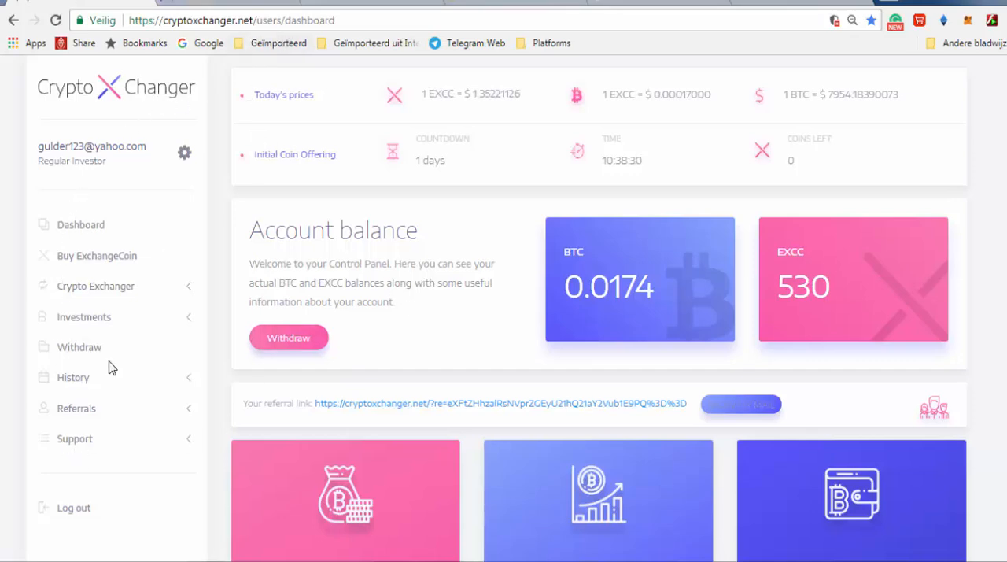
scroll("down", 3)
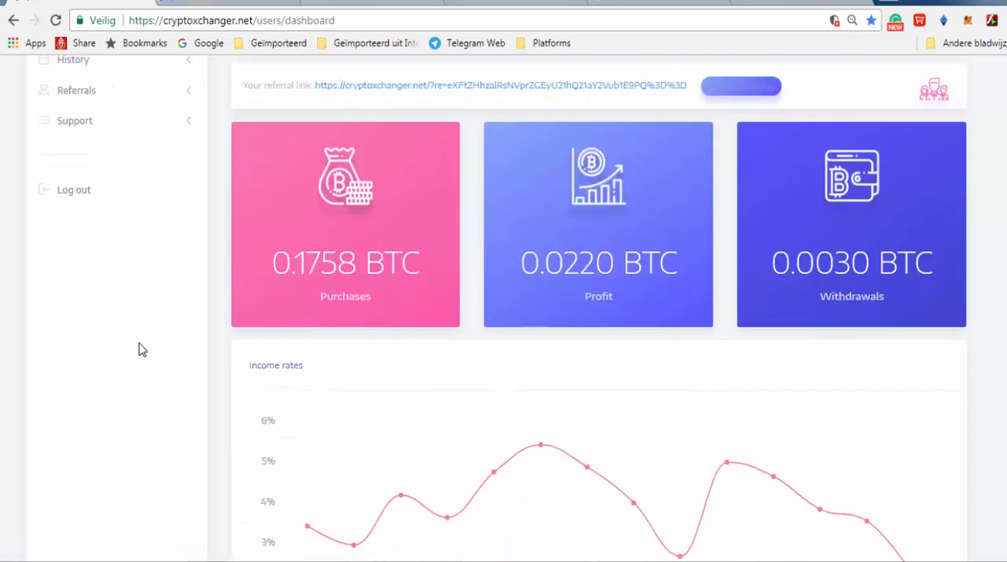
scroll("up", 3)
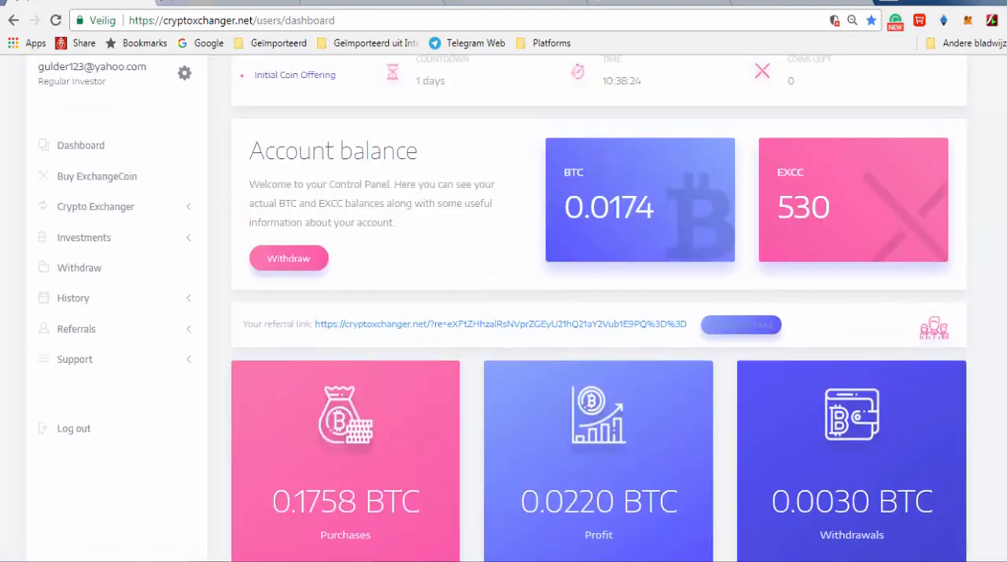
mouse_move(707, 503)
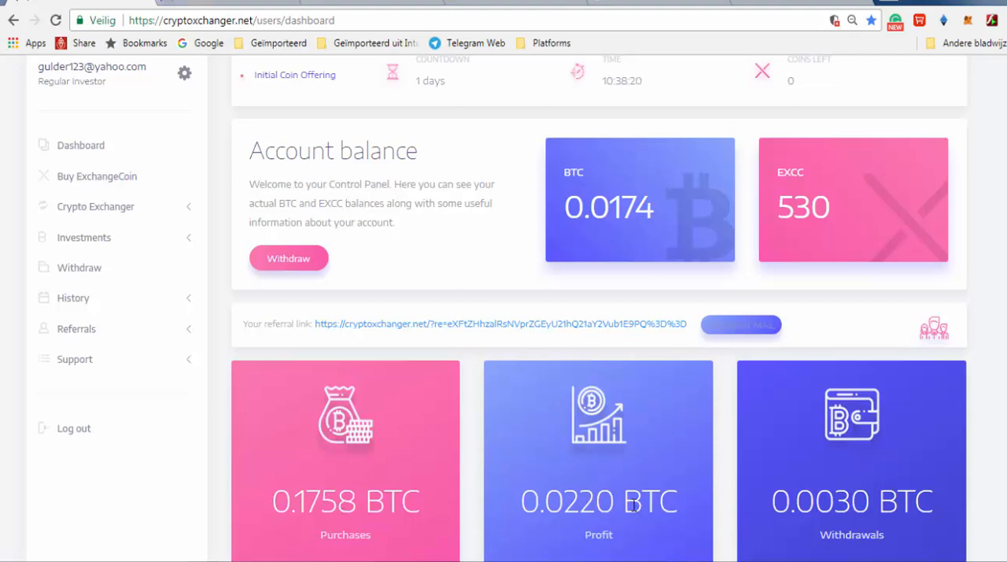
scroll("down", 3)
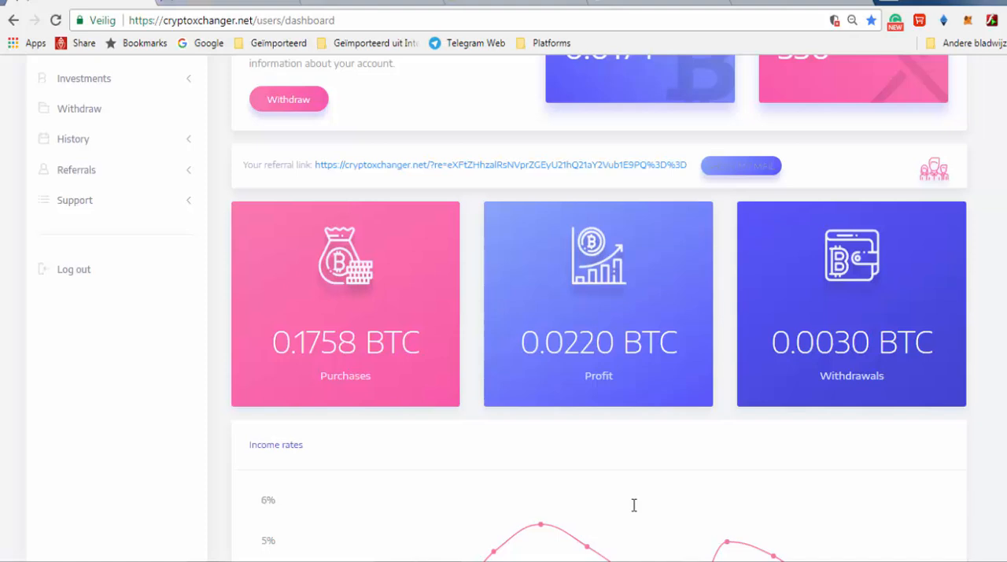
mouse_move(617, 500)
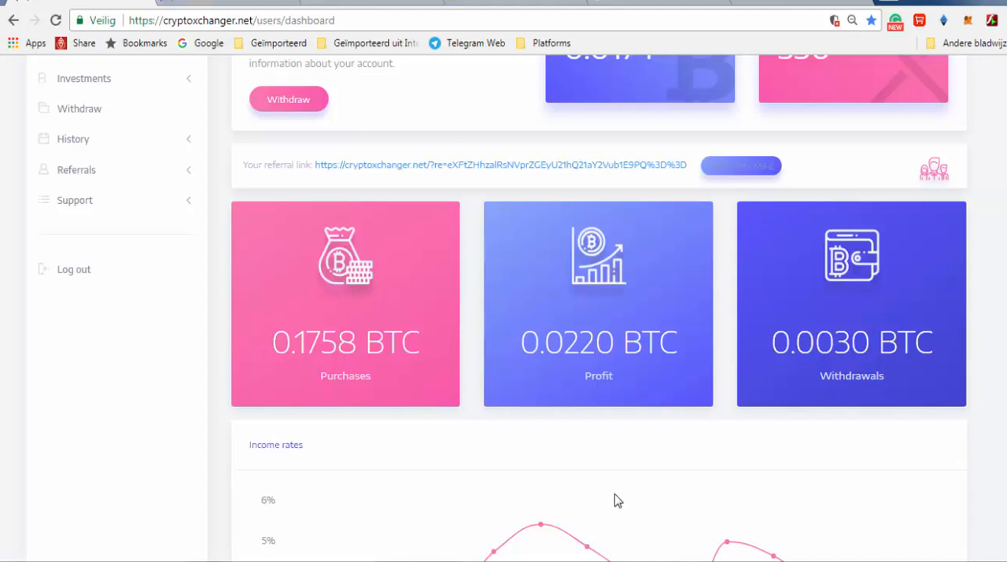
mouse_move(521, 359)
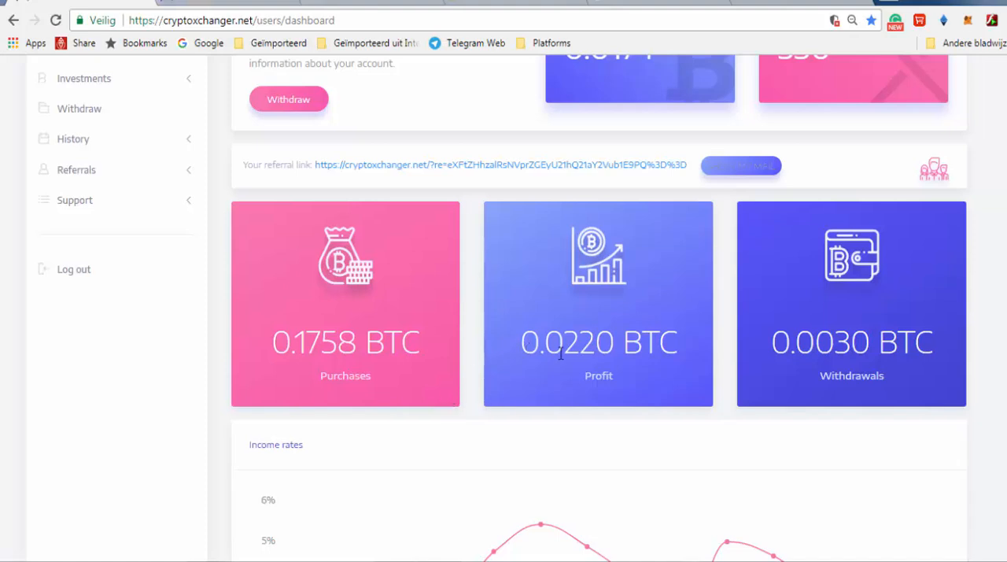
mouse_move(318, 387)
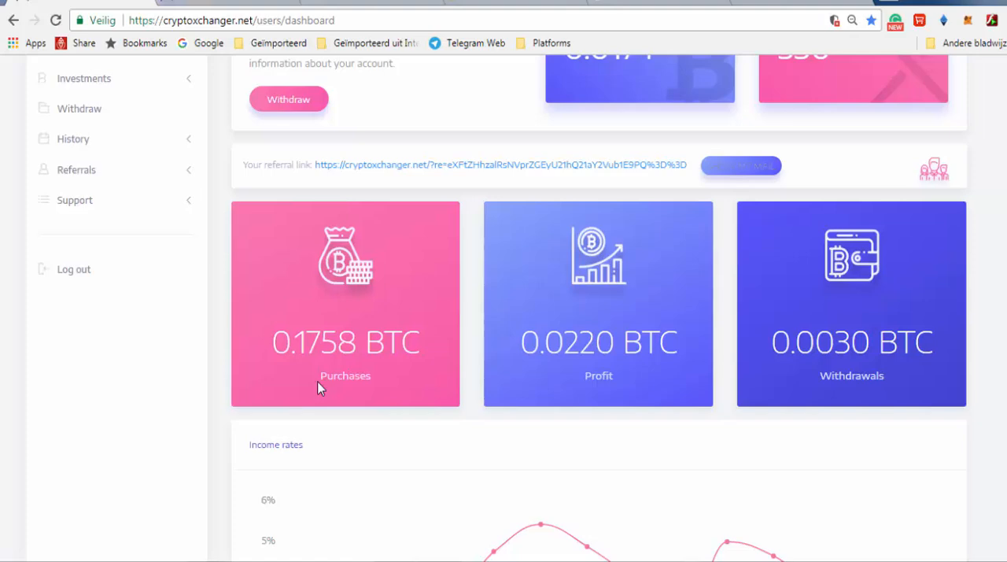
mouse_move(396, 398)
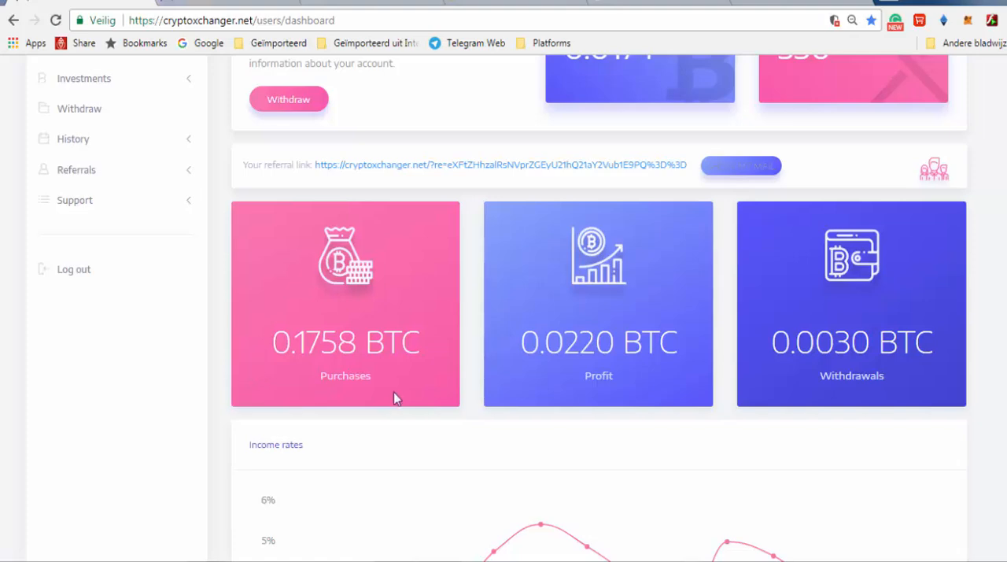
scroll("up", 3)
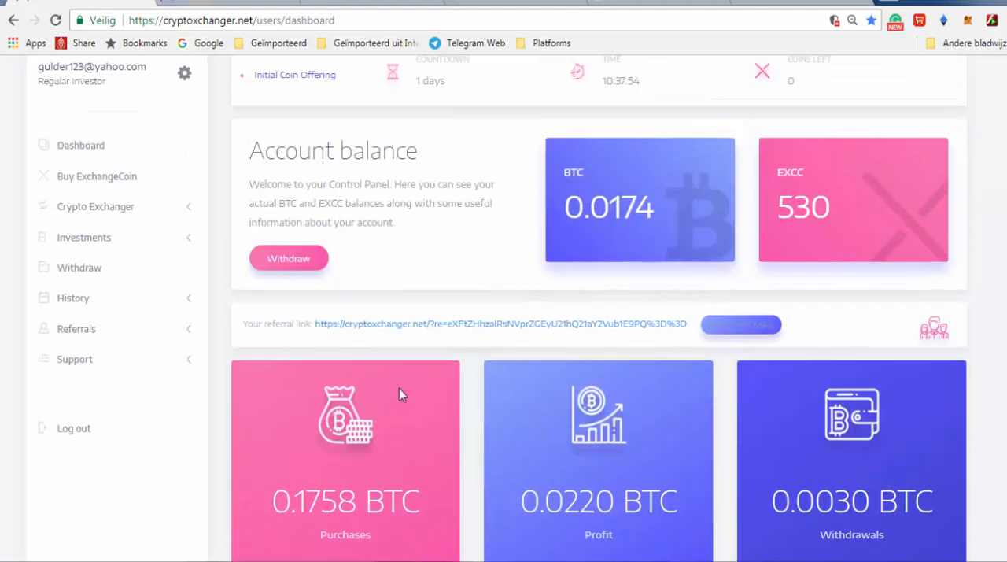
mouse_move(164, 154)
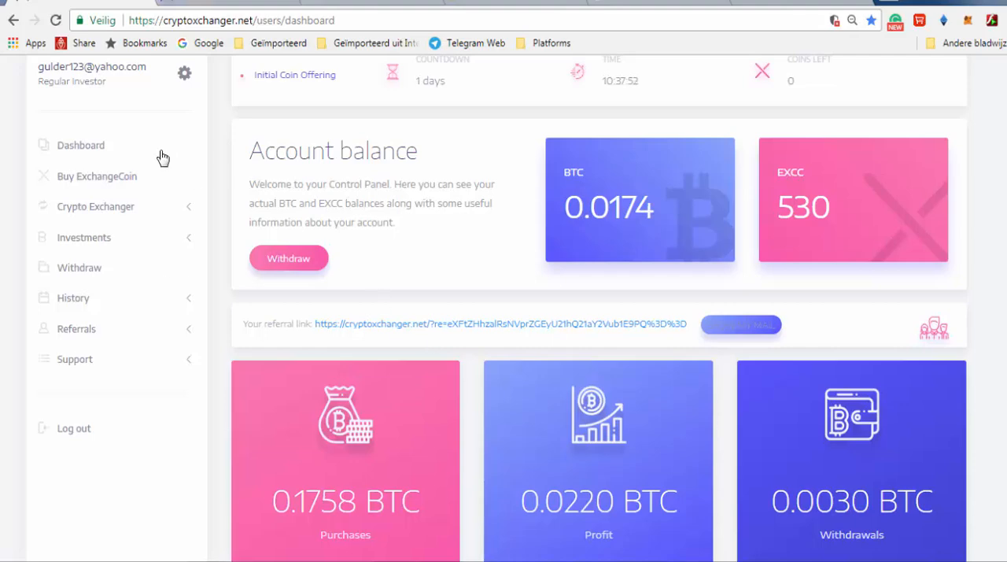
mouse_move(139, 350)
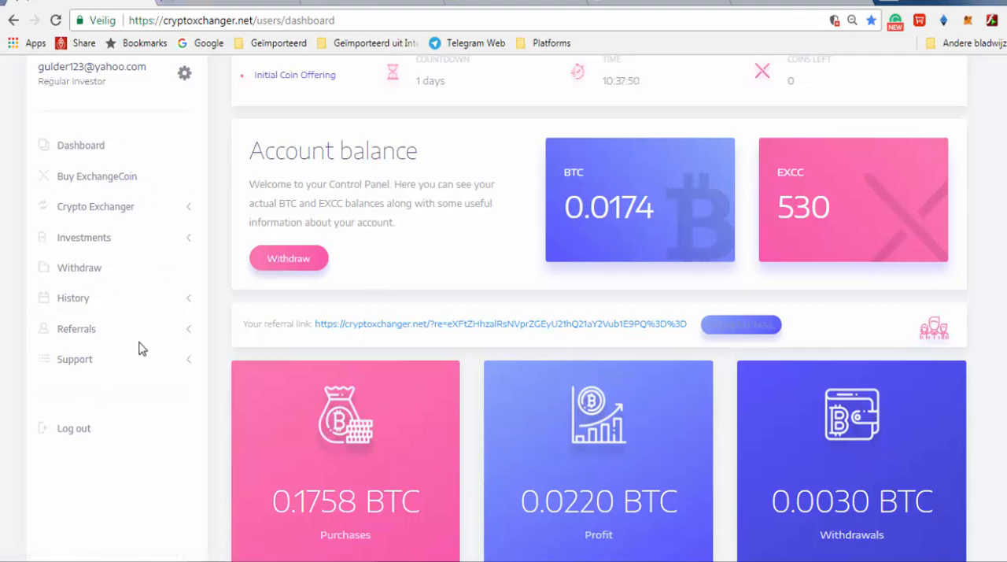
mouse_move(403, 419)
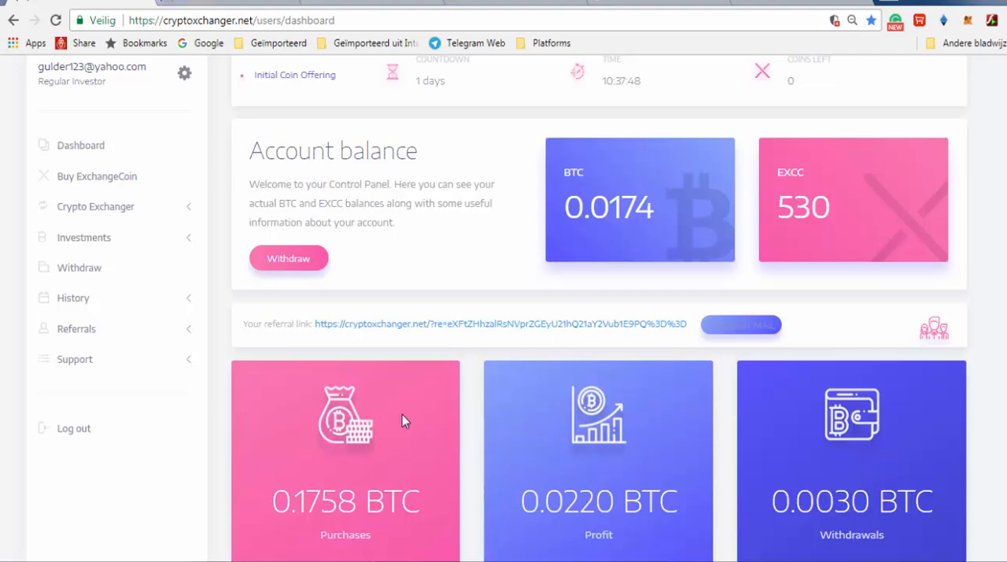